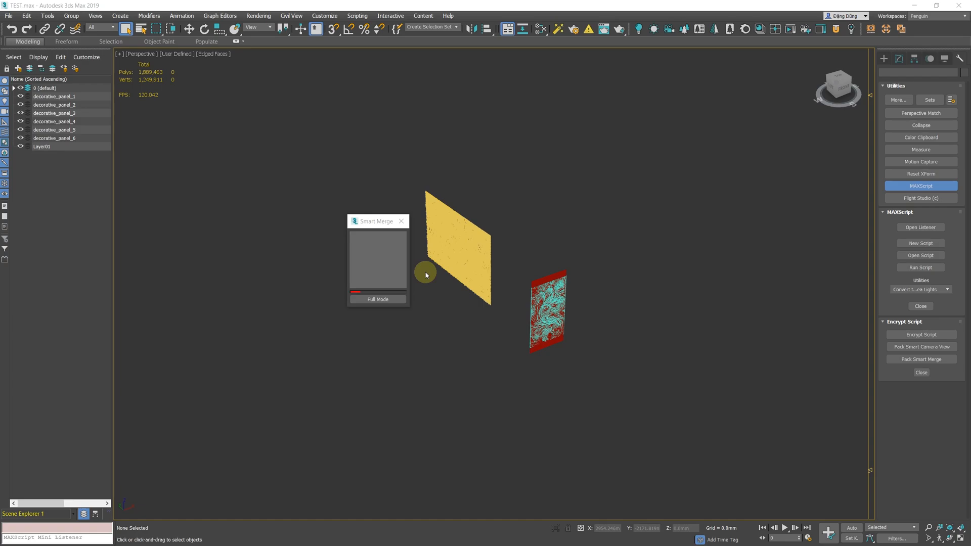
- Switch Smart Merge to Full Mode and enable Zoom Selected for merged objects
left_click(377, 299)
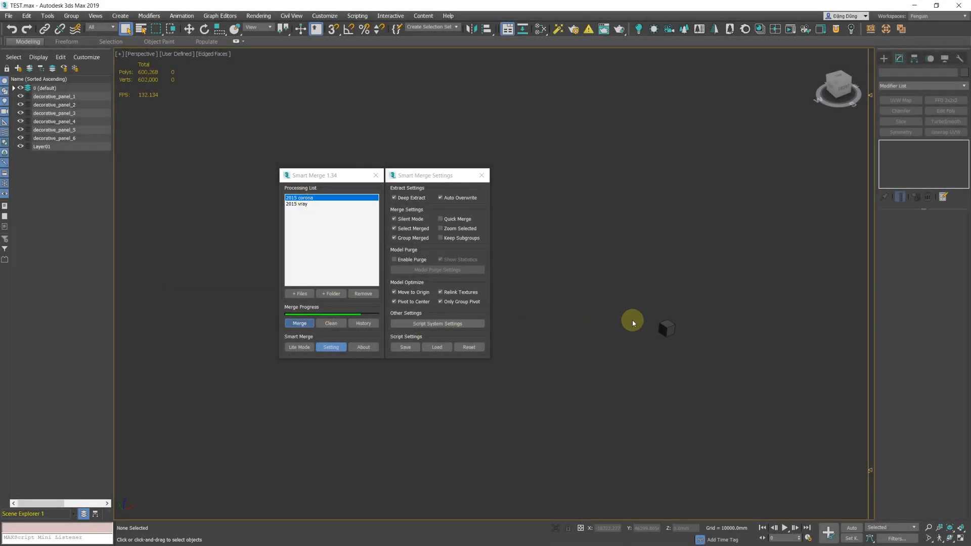
left_click(299, 322)
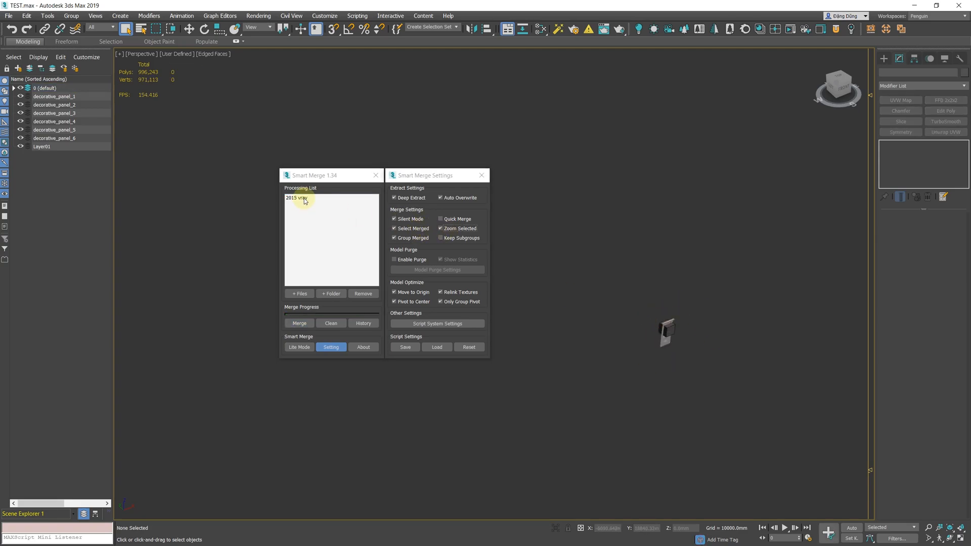
- Merge with Keep Subgroups on, then remerge children's_decor_2011__vray from History
left_click(298, 323)
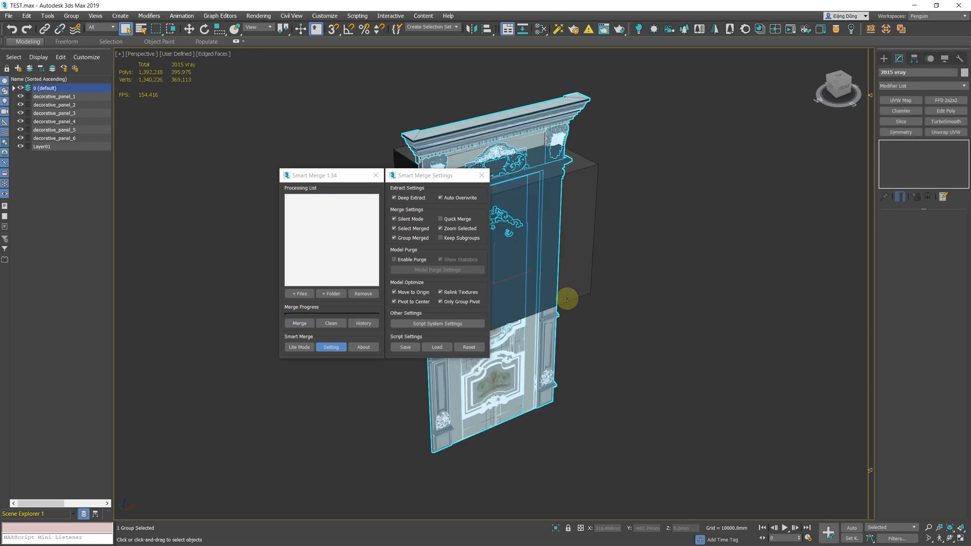
left_click(364, 322)
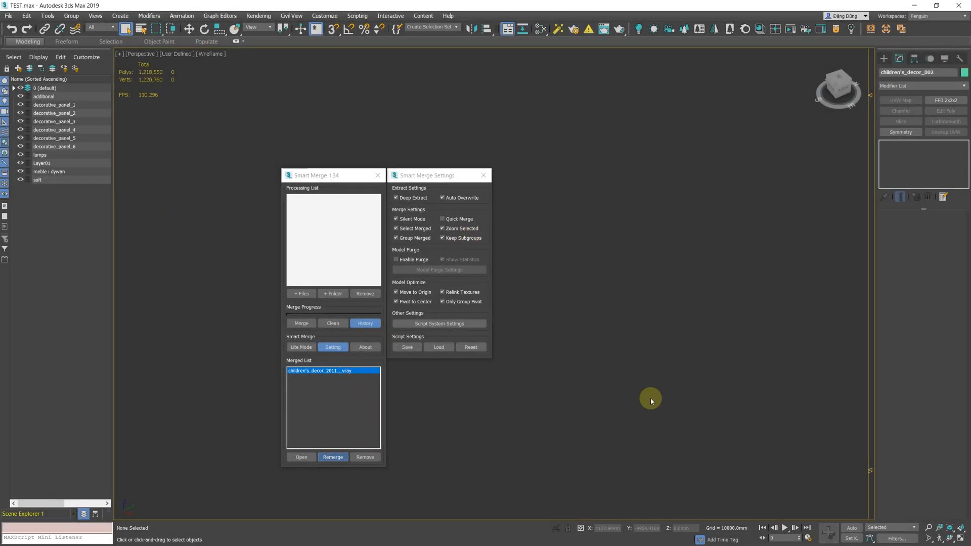
left_click(332, 457)
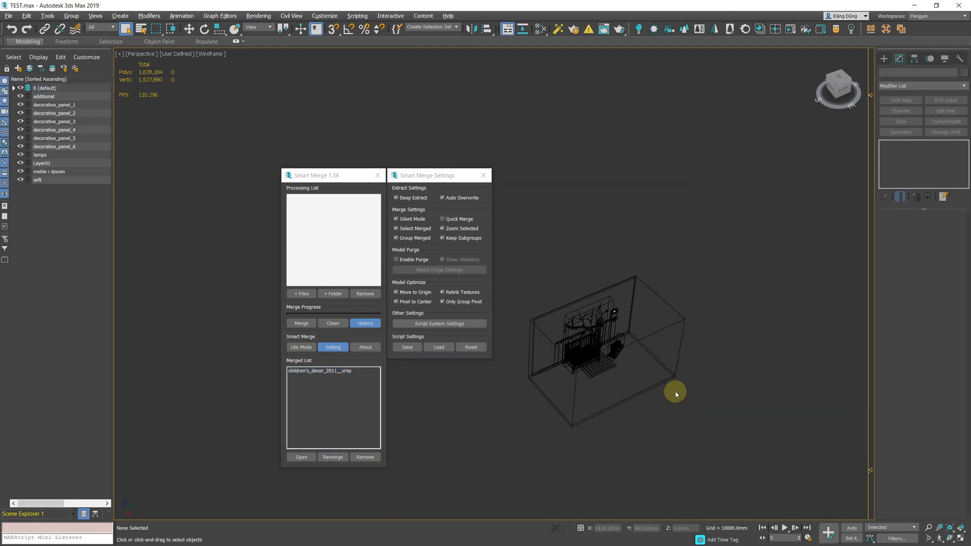
left_click(333, 457)
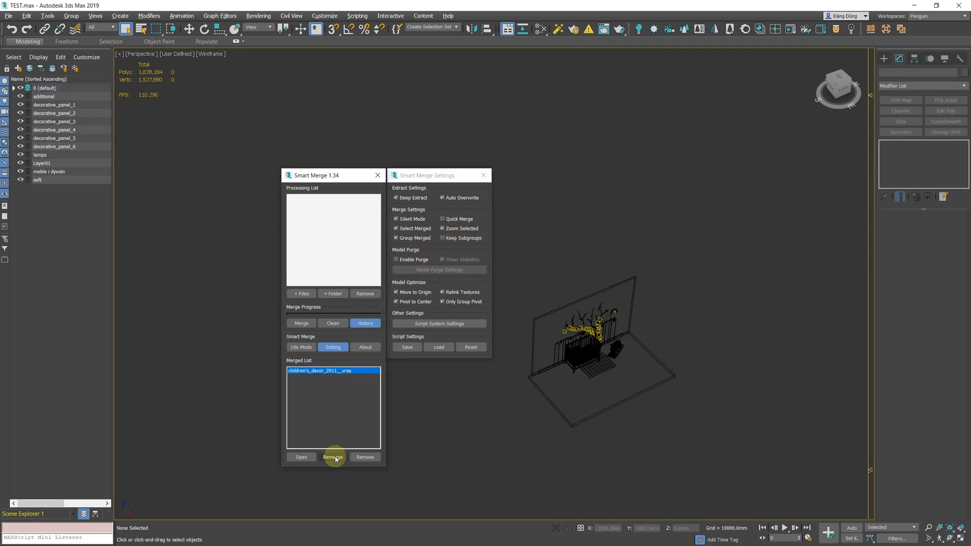
left_click(333, 457)
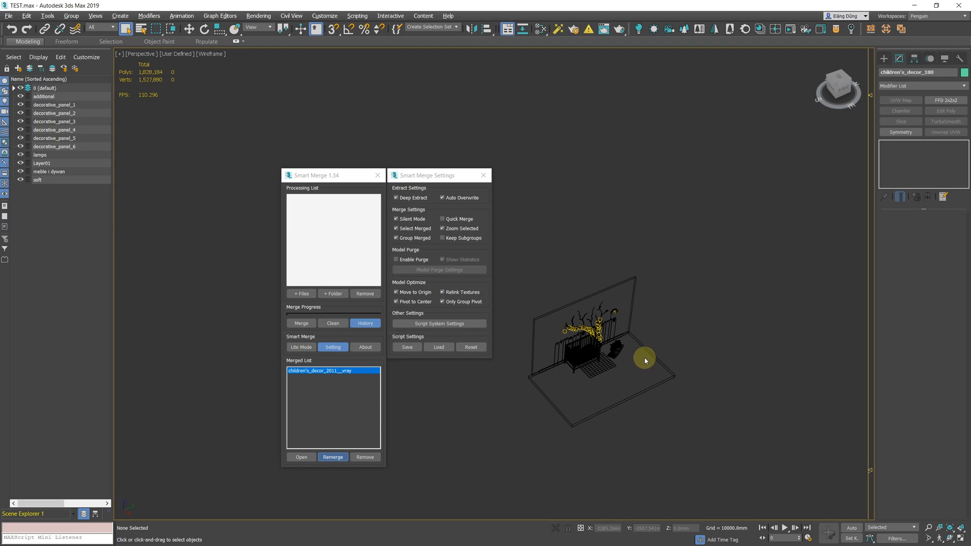
left_click(332, 457)
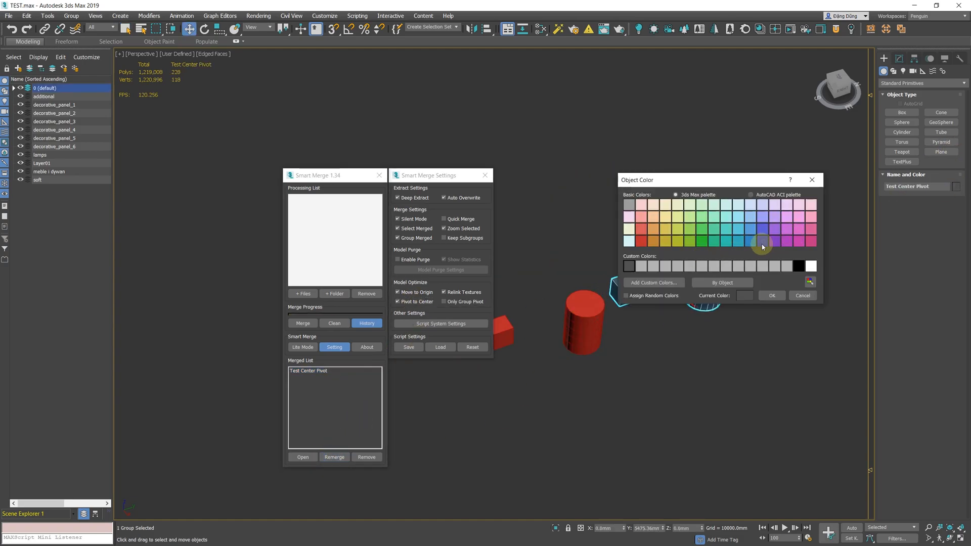
- Merge the Test Center Pivot file with Pivot to Center on and Only Group Pivot off
left_click(770, 295)
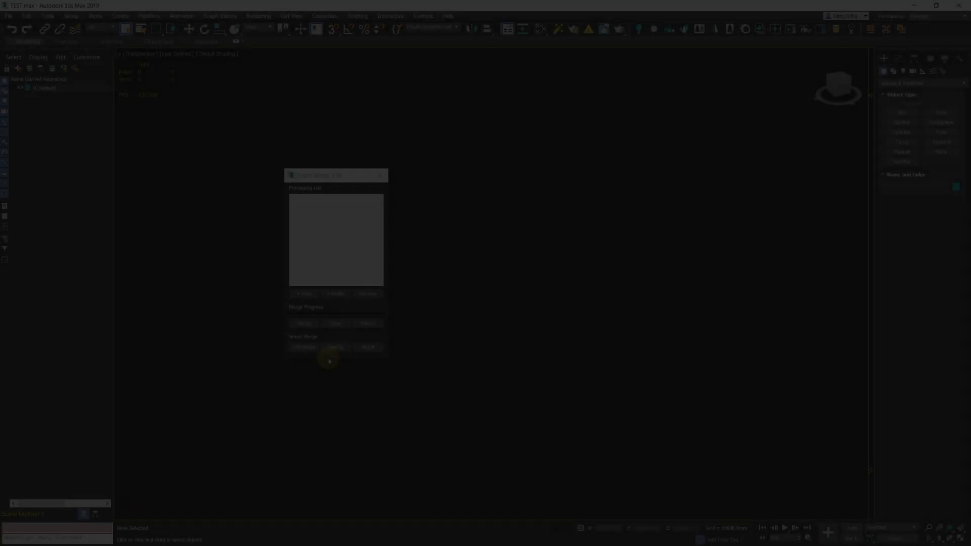
- Merge with Enable Purge and statistics on, then dismiss the report of 2 helpers removed
left_click(334, 346)
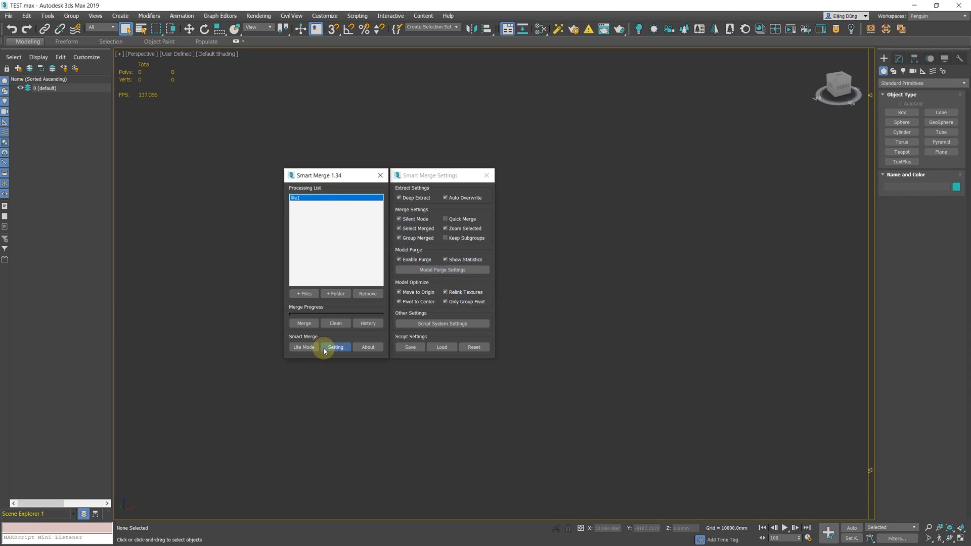
left_click(442, 269)
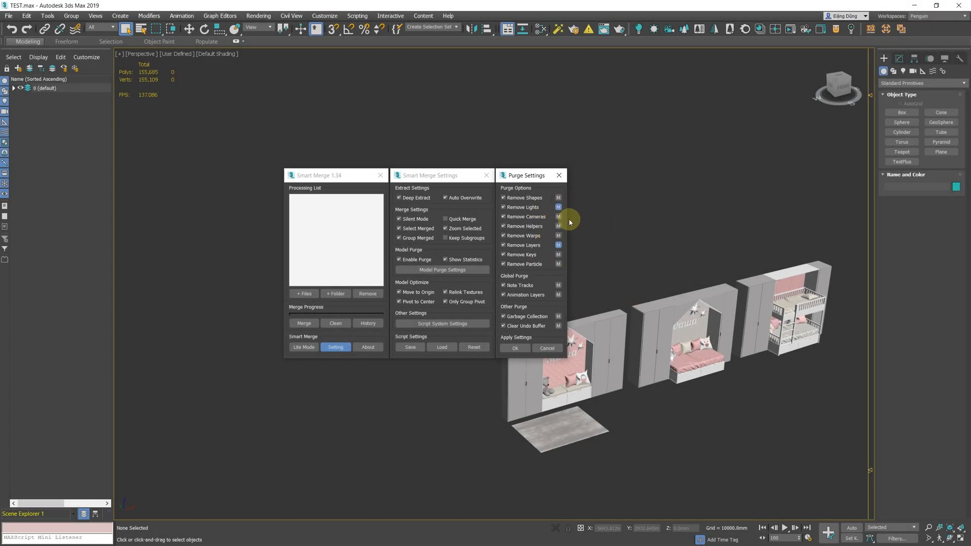
left_click(515, 348)
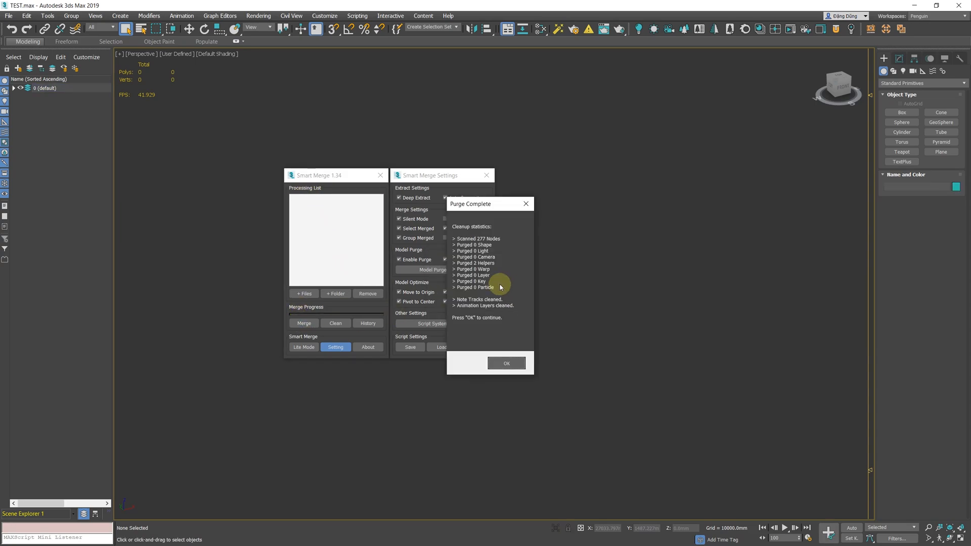
left_click(506, 363)
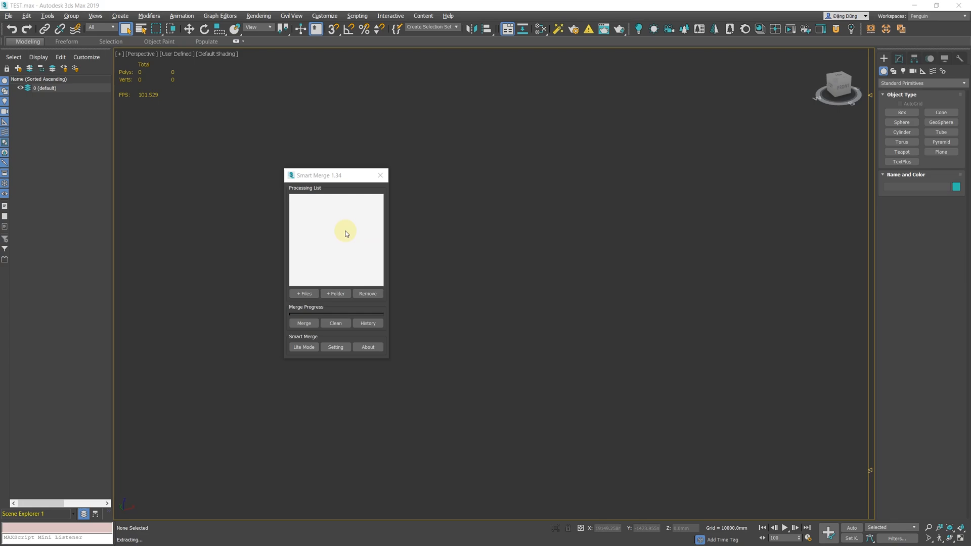
mouse_move(447, 293)
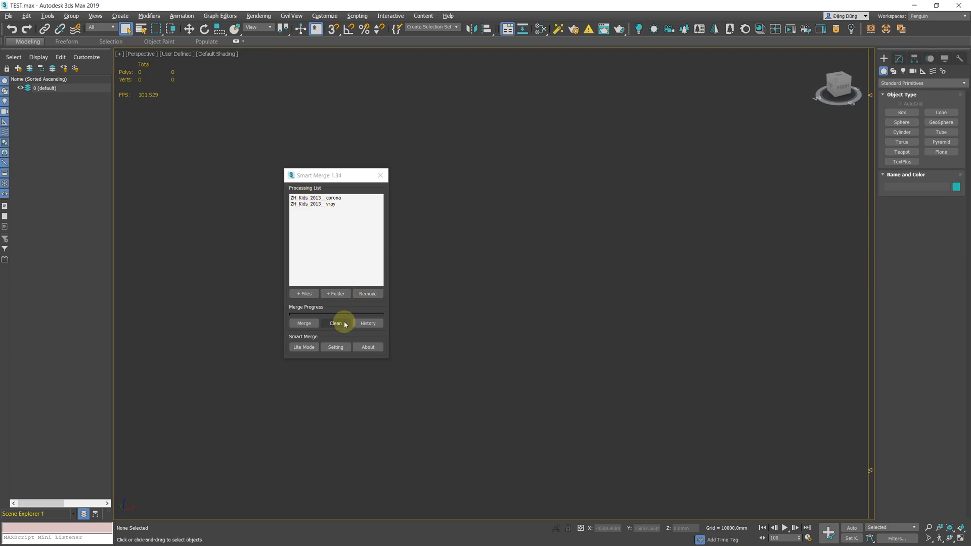
- Clean the two ZH_Kids_2013 files from the Smart Merge processing list
left_click(336, 323)
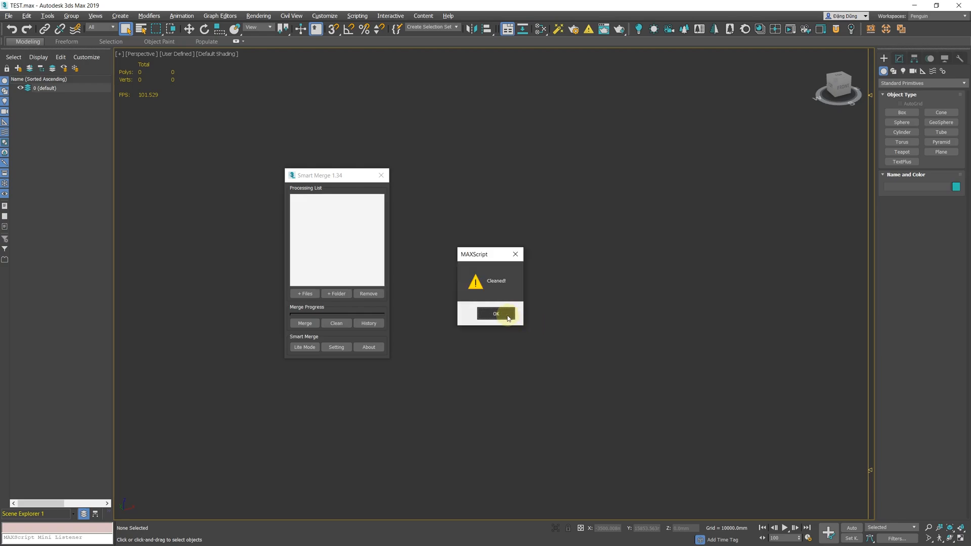